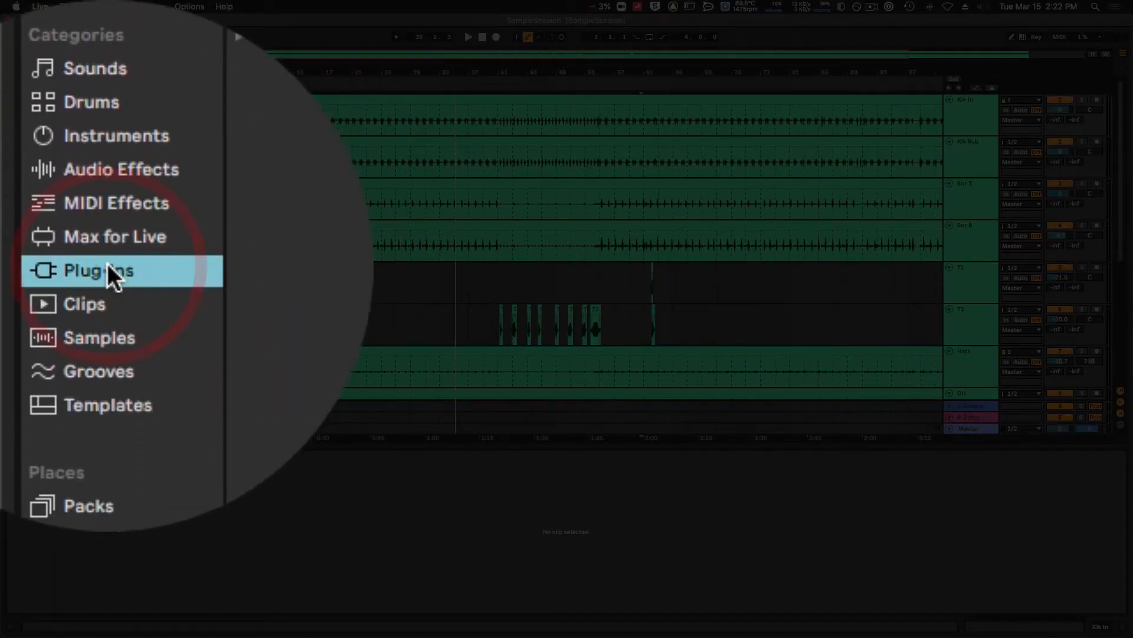
Step: Show the installed plug-ins (Audio Units, VST, VST3) via the browser's Plug-Ins category
click(99, 270)
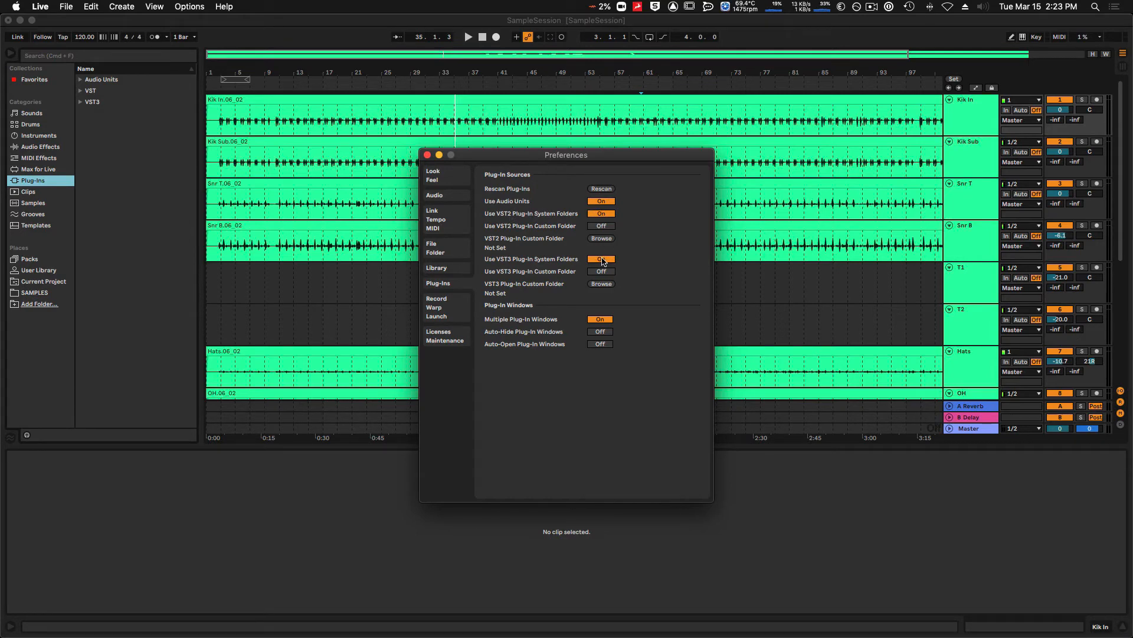
Step: Reveal the Plug-Ins preferences with Audio Units, VST2 and VST3 sources and system folders On
click(600, 258)
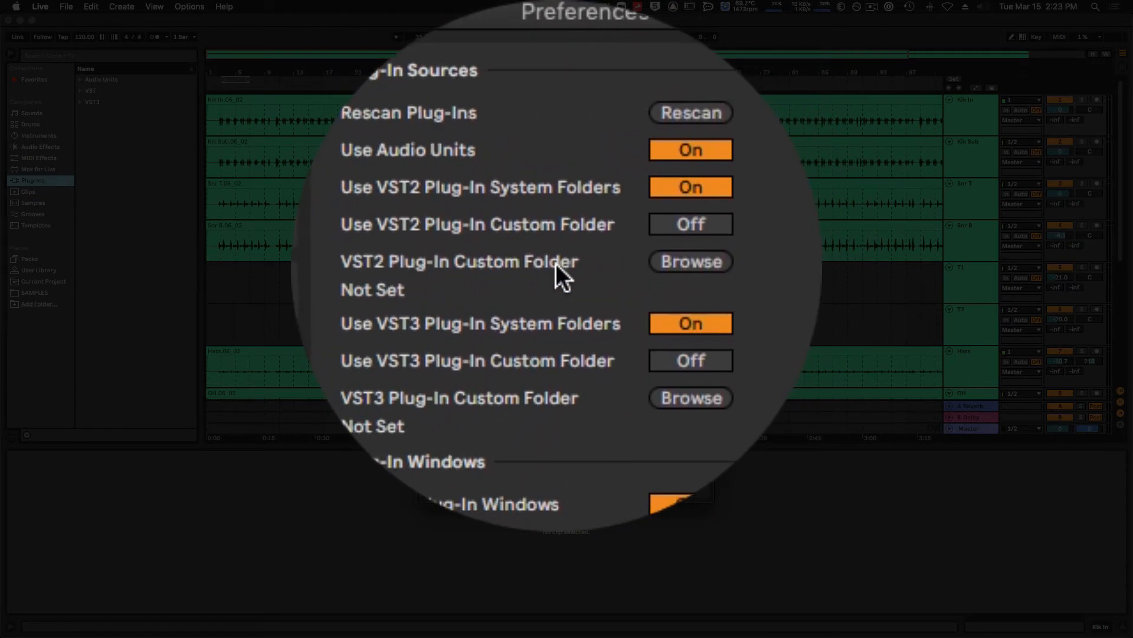
scroll(down, 3)
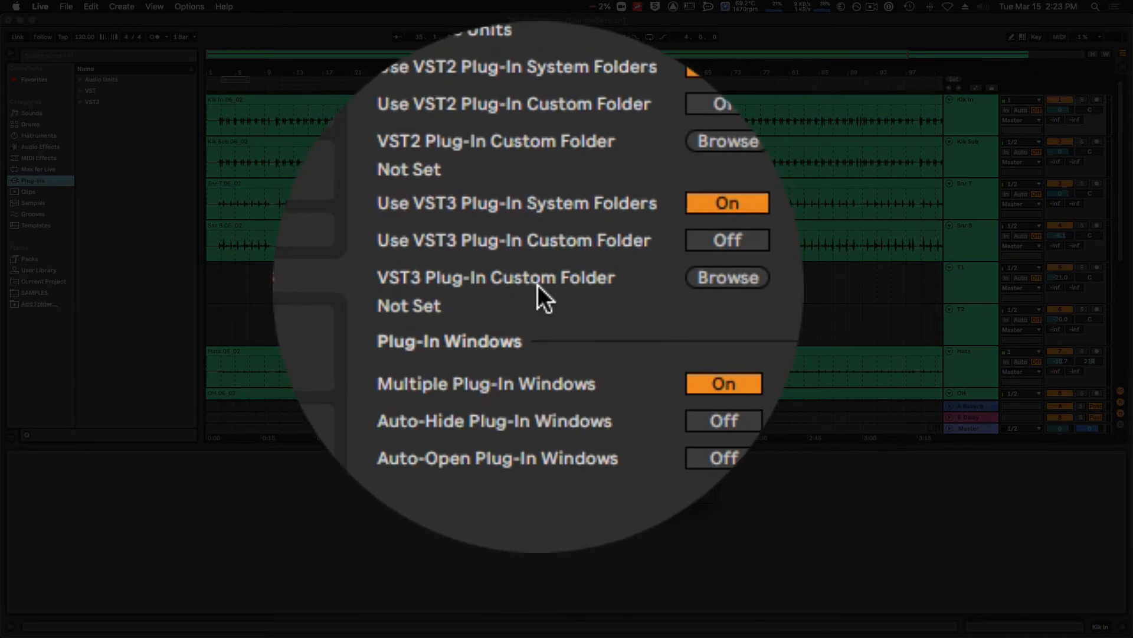